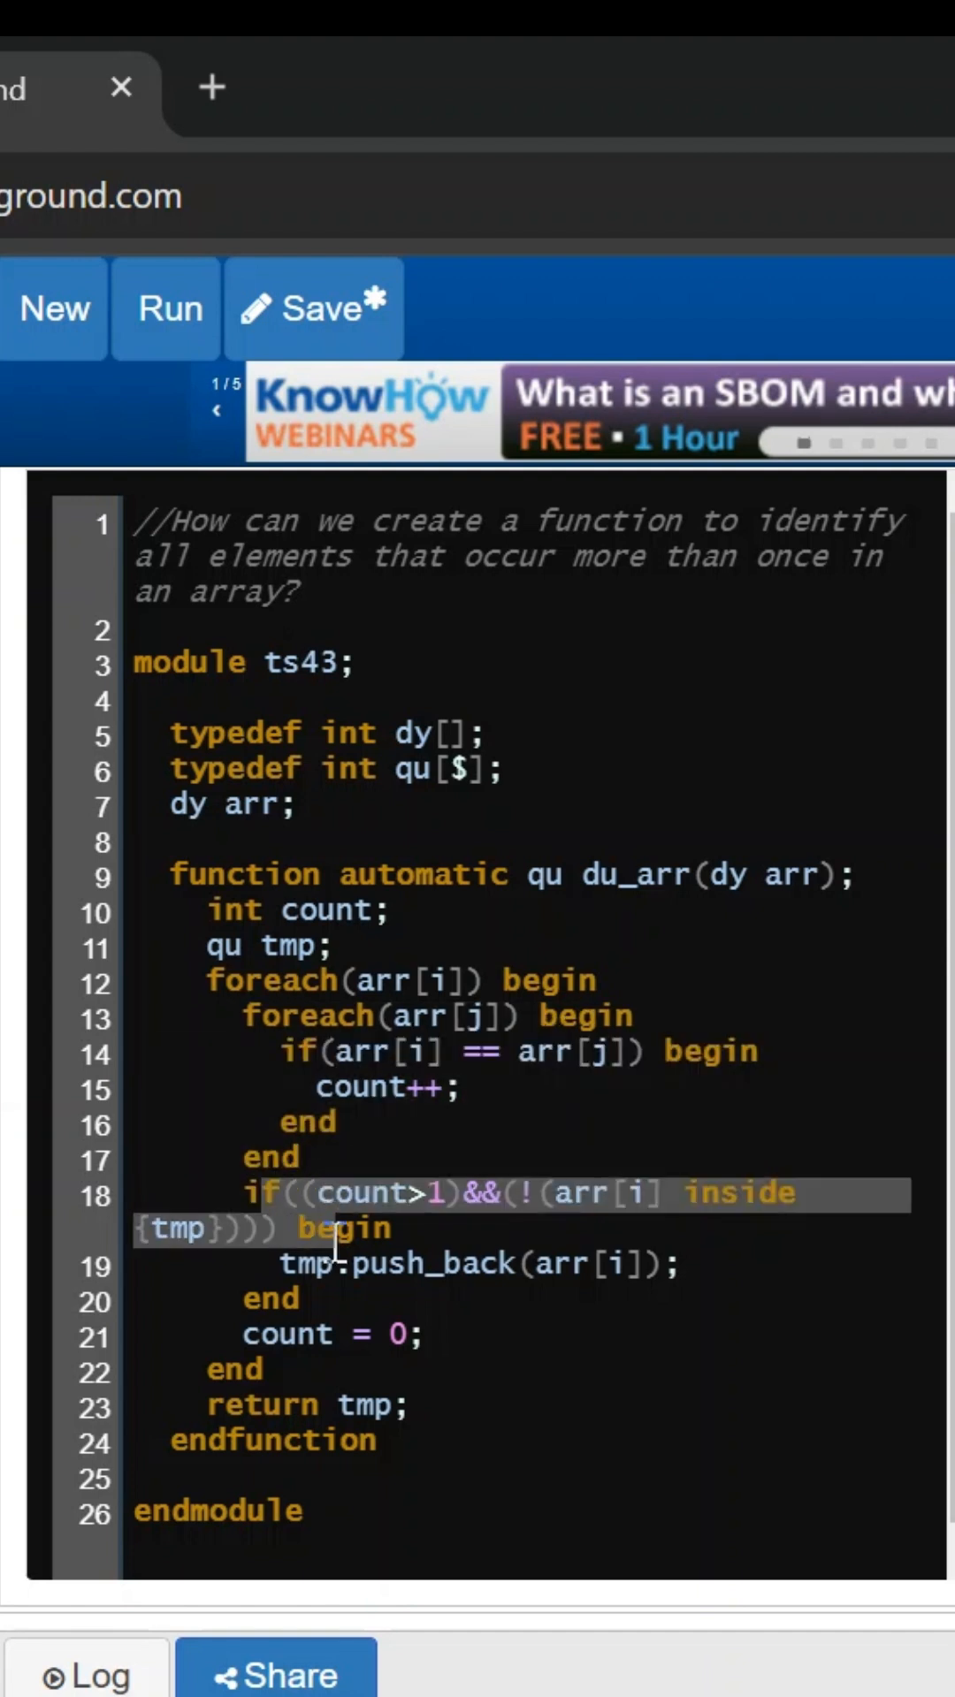
Step: Run the simulation and check the log shows duplicates '{2, 10} and 'Simulation has finished'
click(444, 1194)
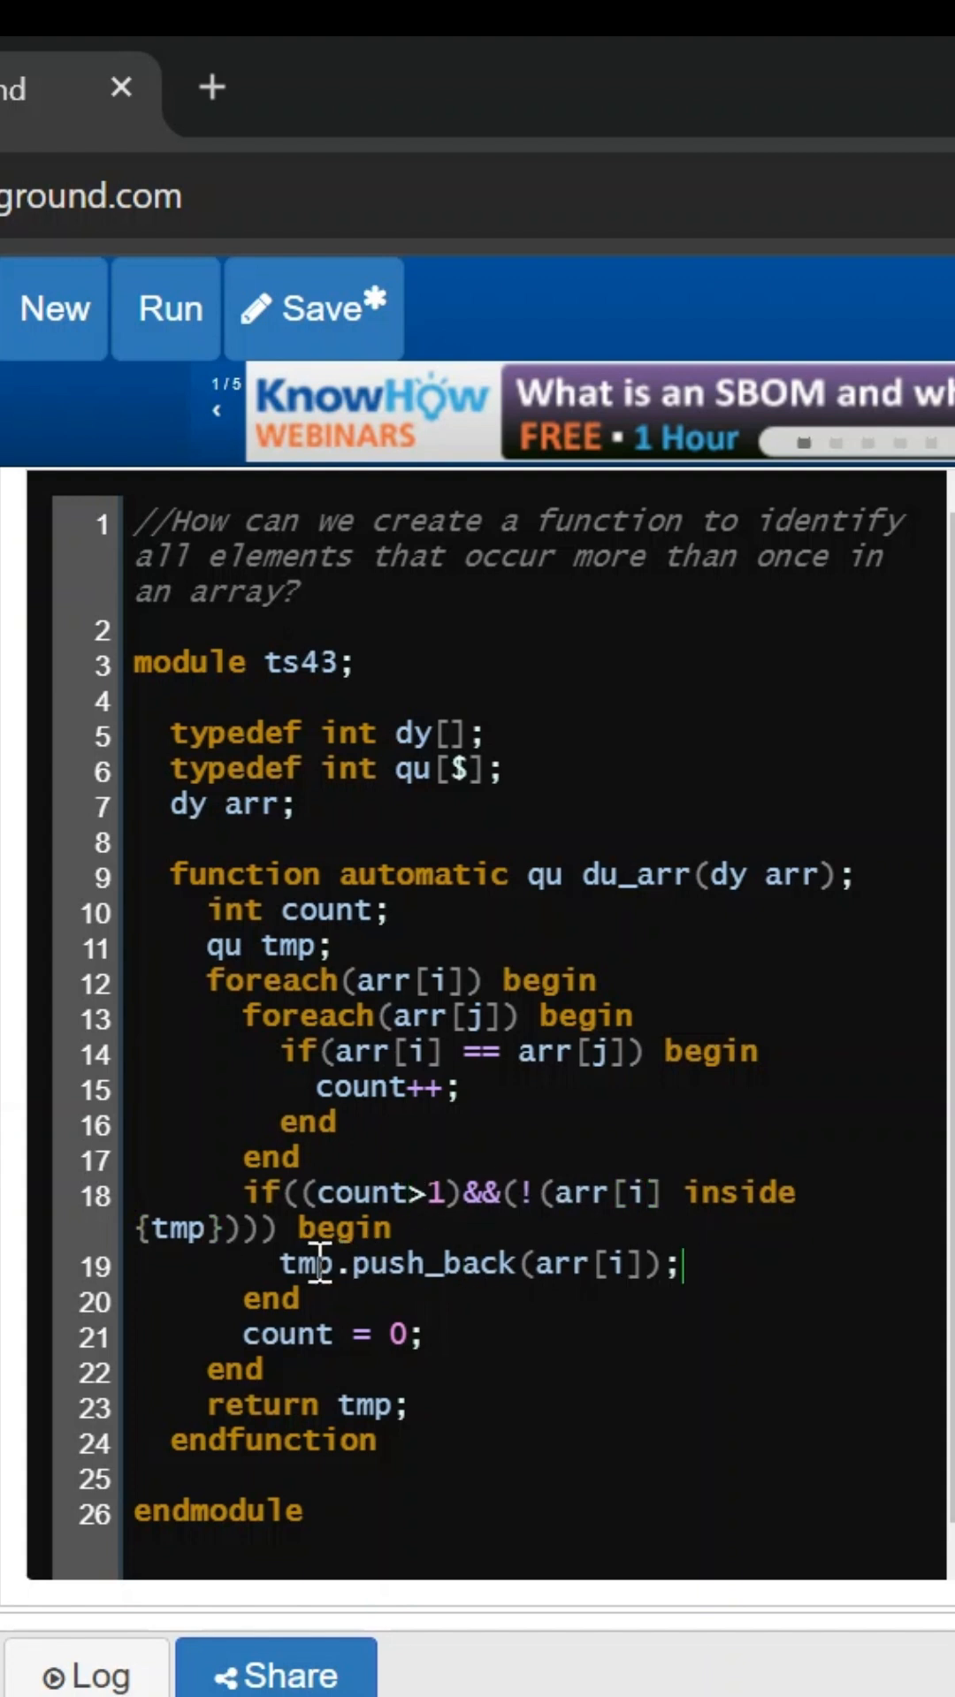
double_click(286, 1334)
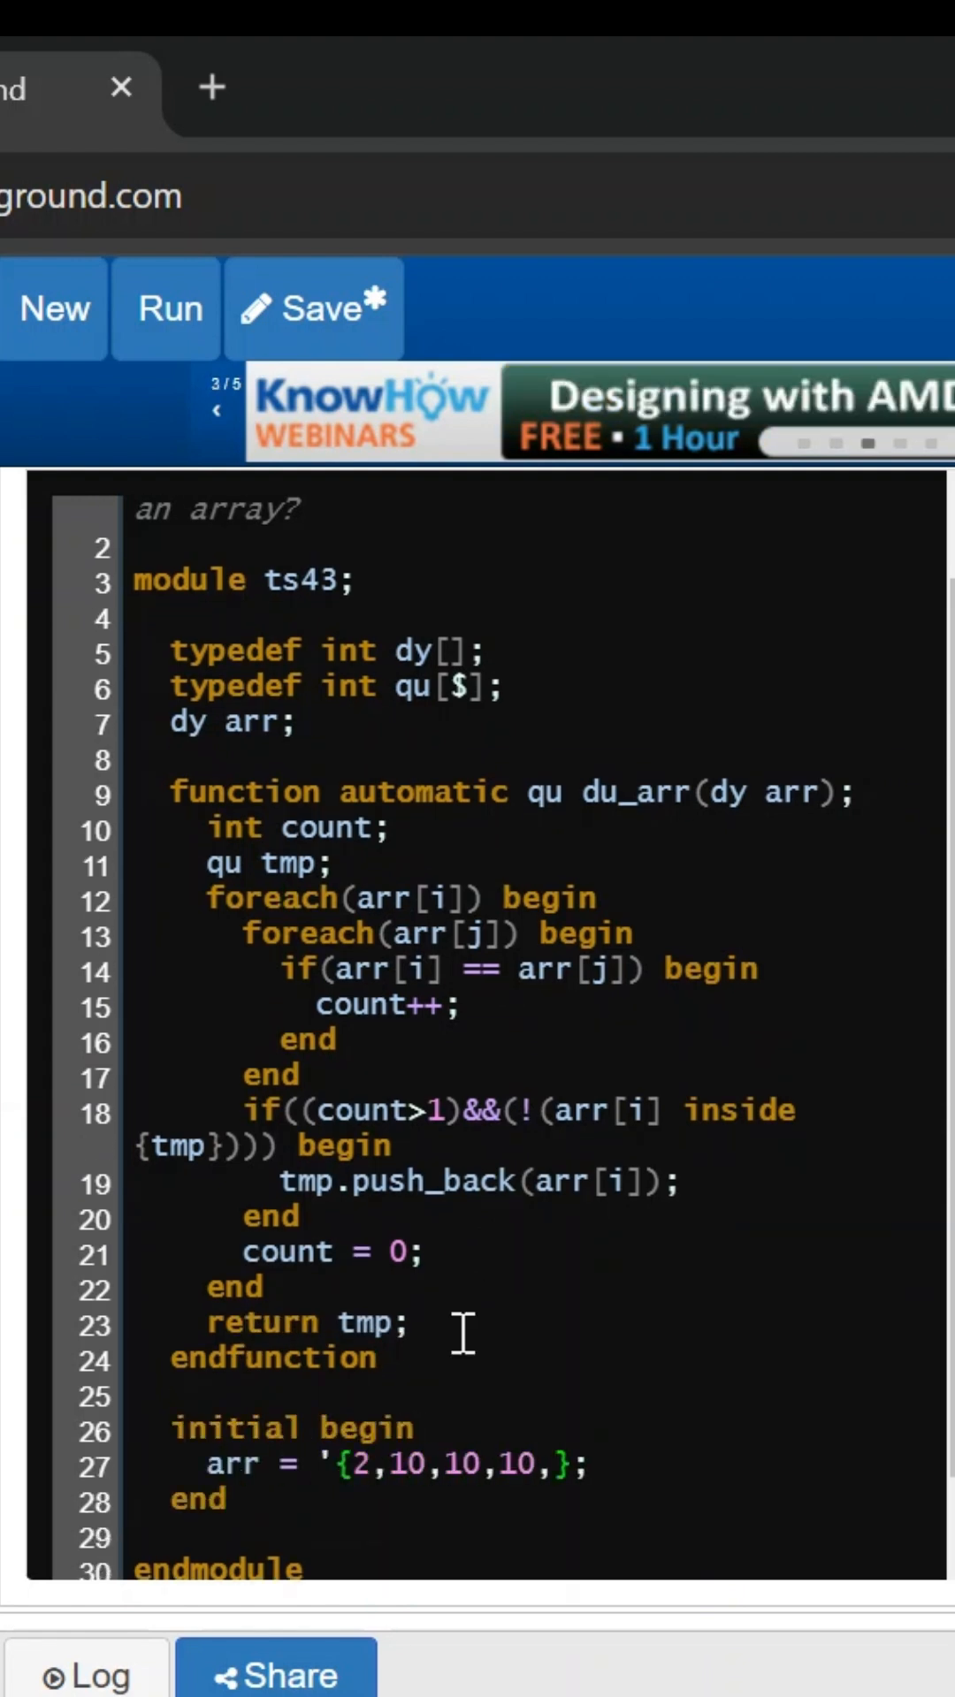
click(169, 308)
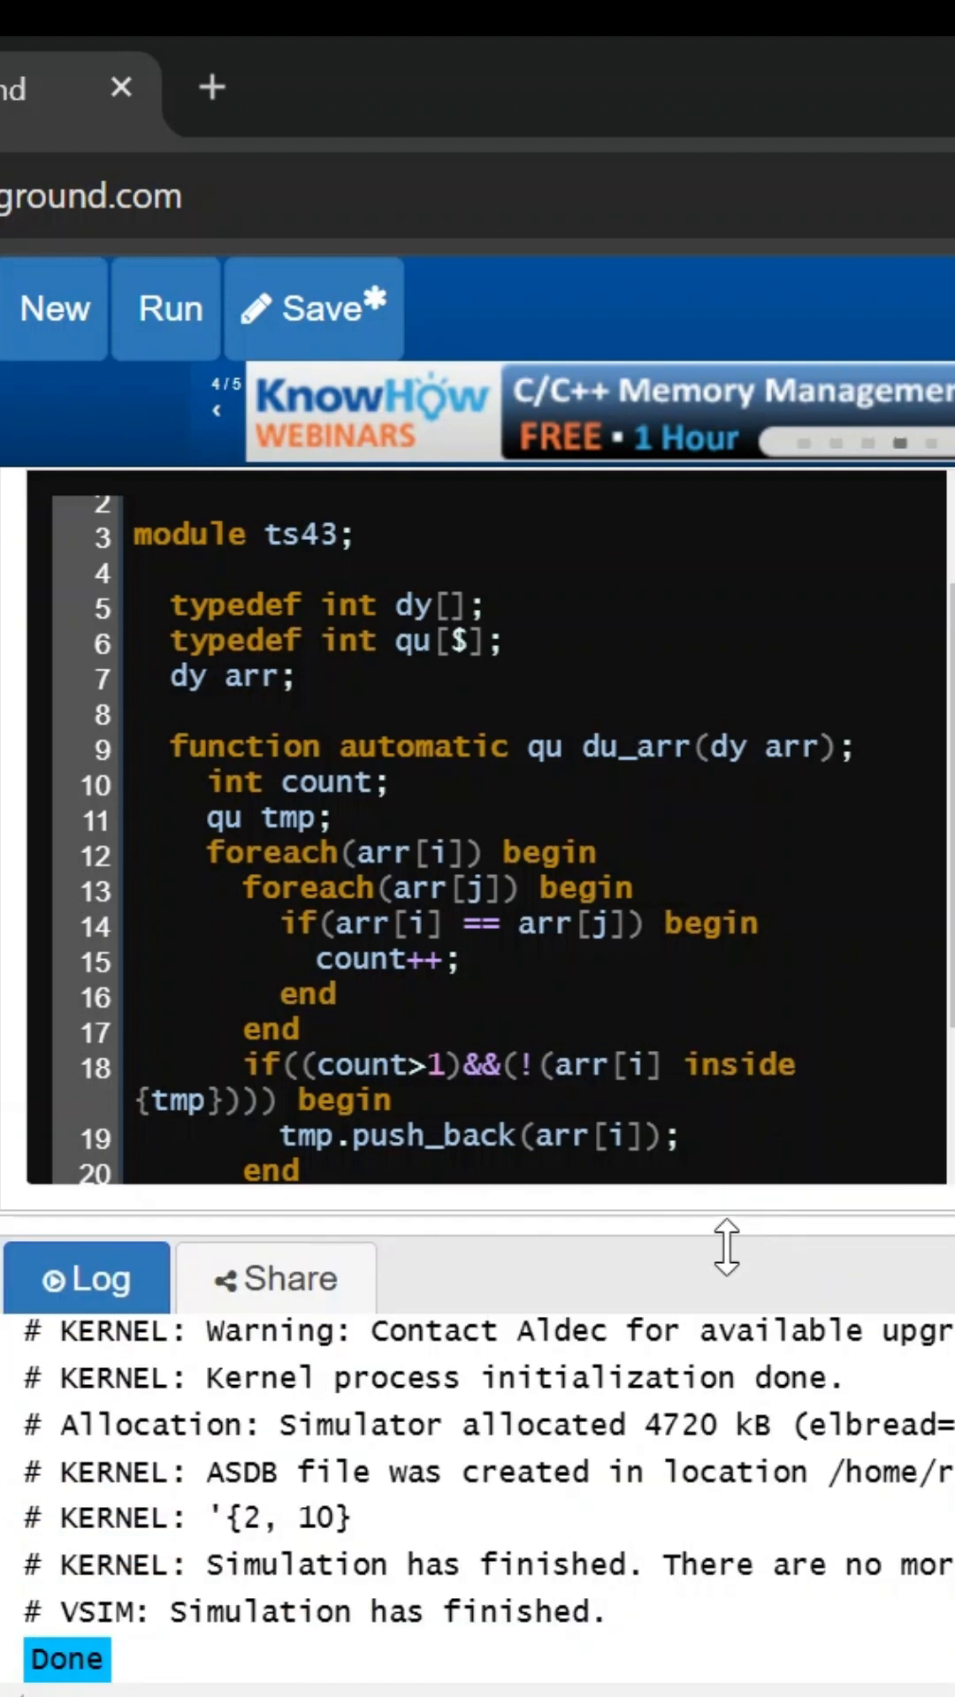